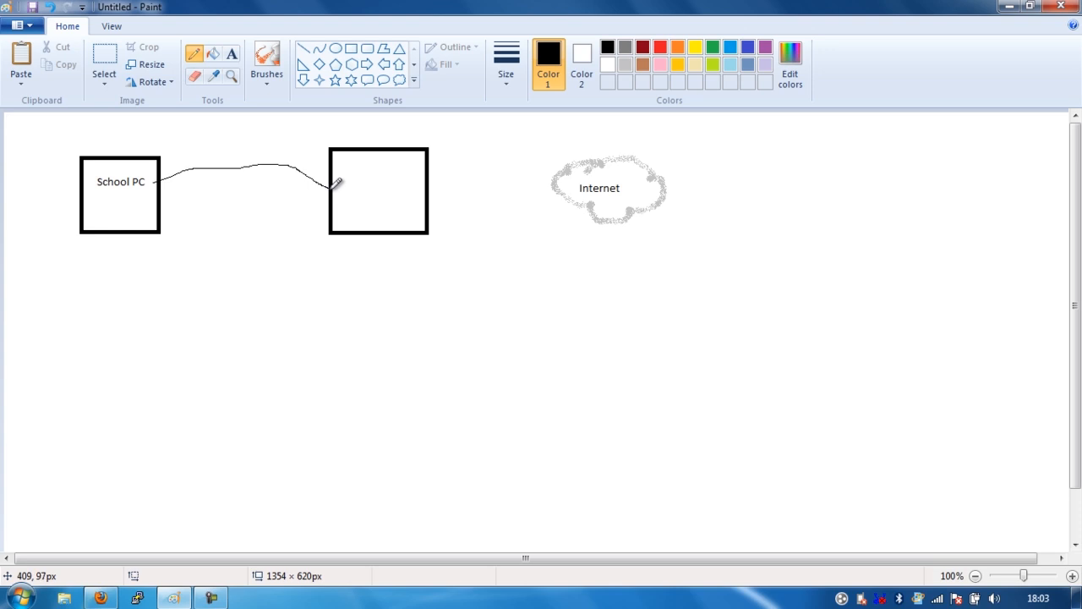
{"action": "mouse_move", "coordinate": [362, 247]}
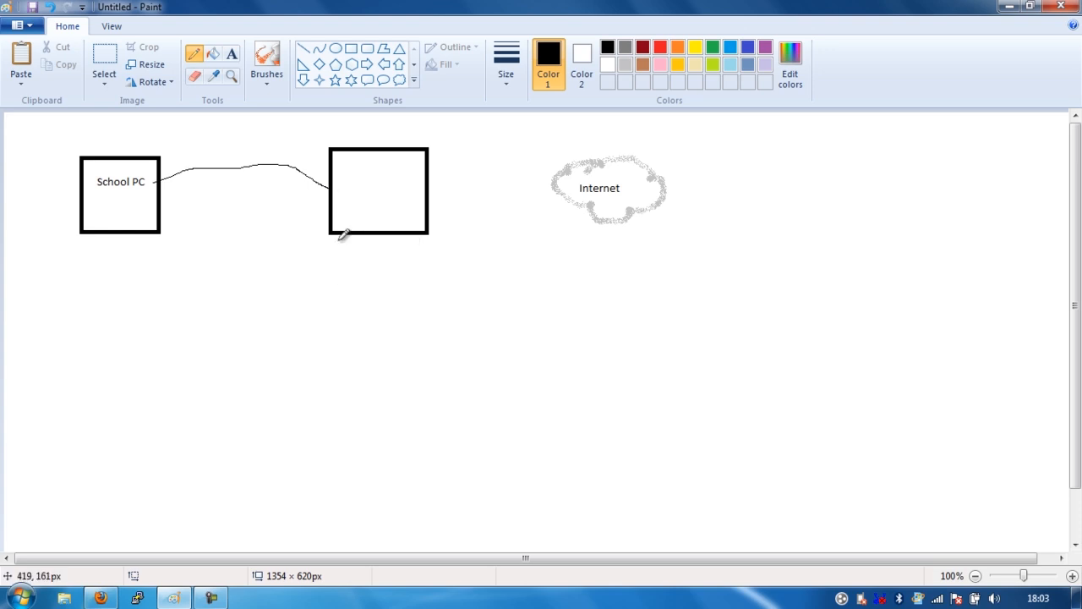
{"action": "mouse_move", "coordinate": [386, 159]}
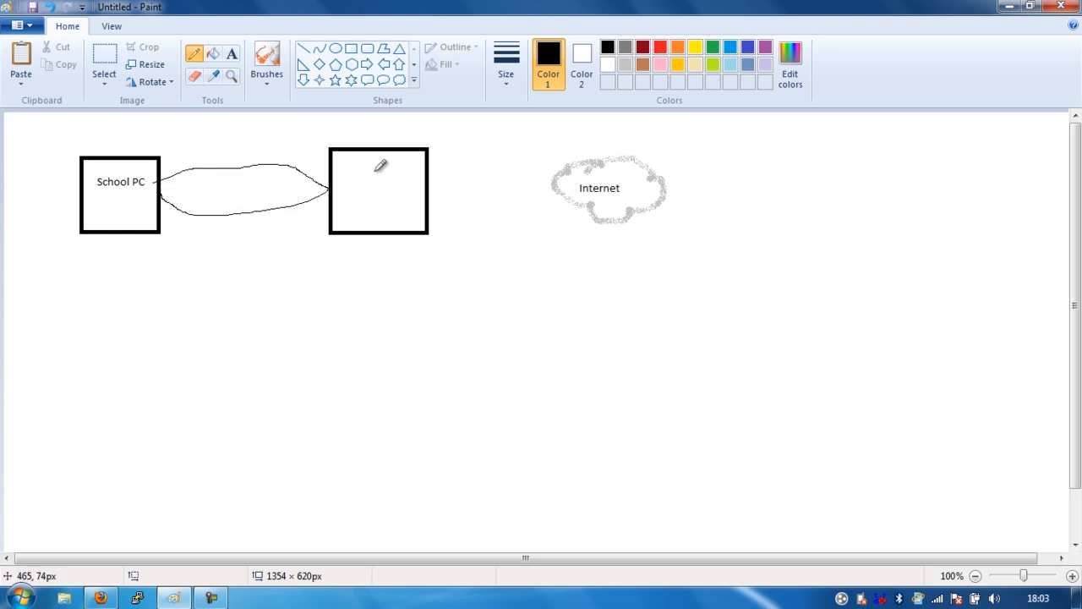
{"action": "mouse_move", "coordinate": [384, 176]}
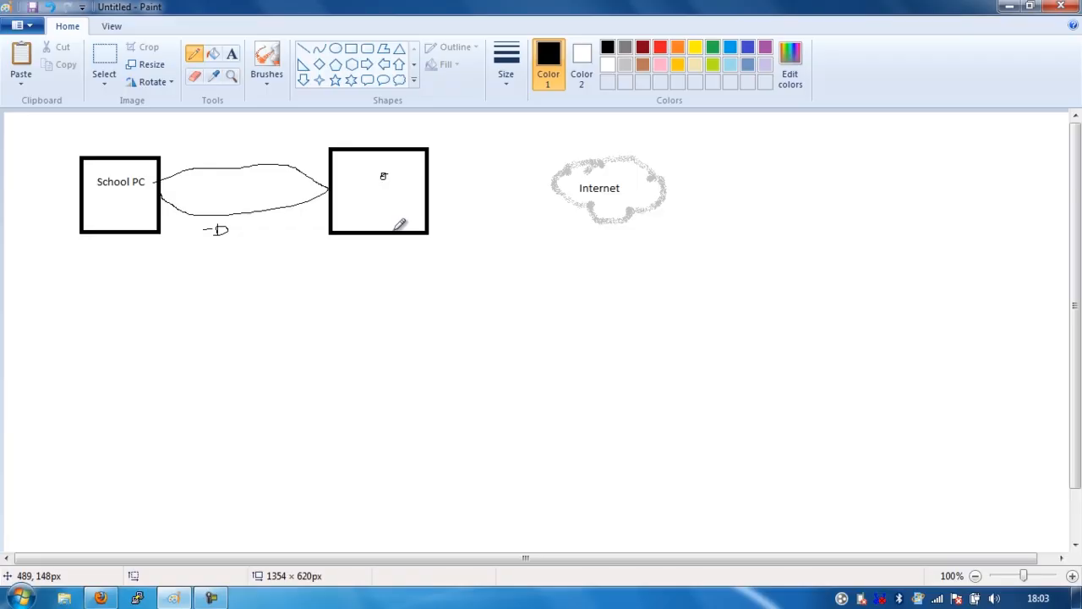
{"action": "mouse_move", "coordinate": [359, 210]}
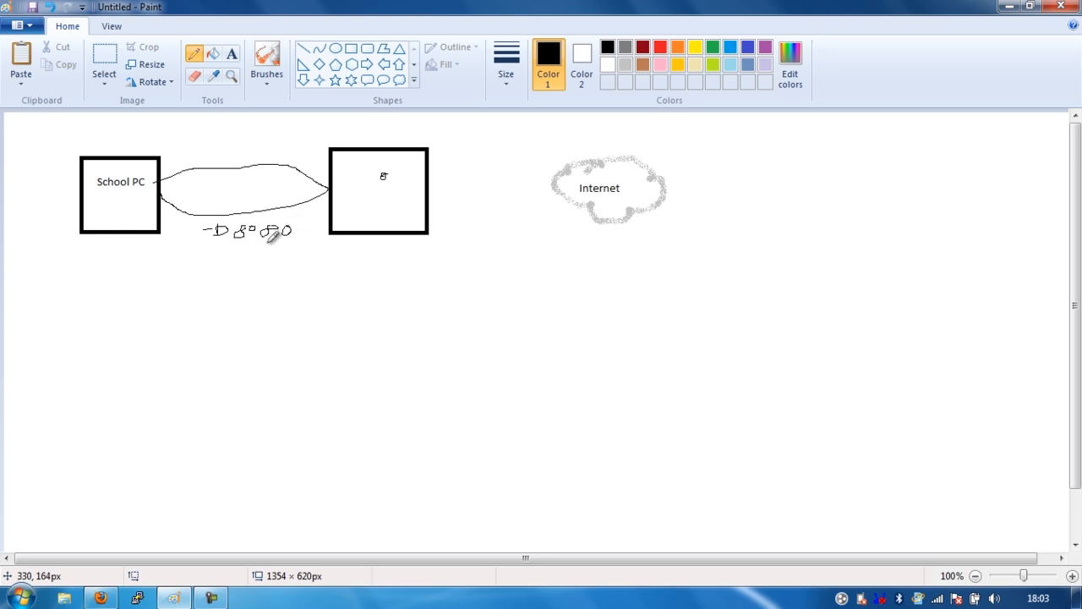
{"action": "mouse_move", "coordinate": [351, 316]}
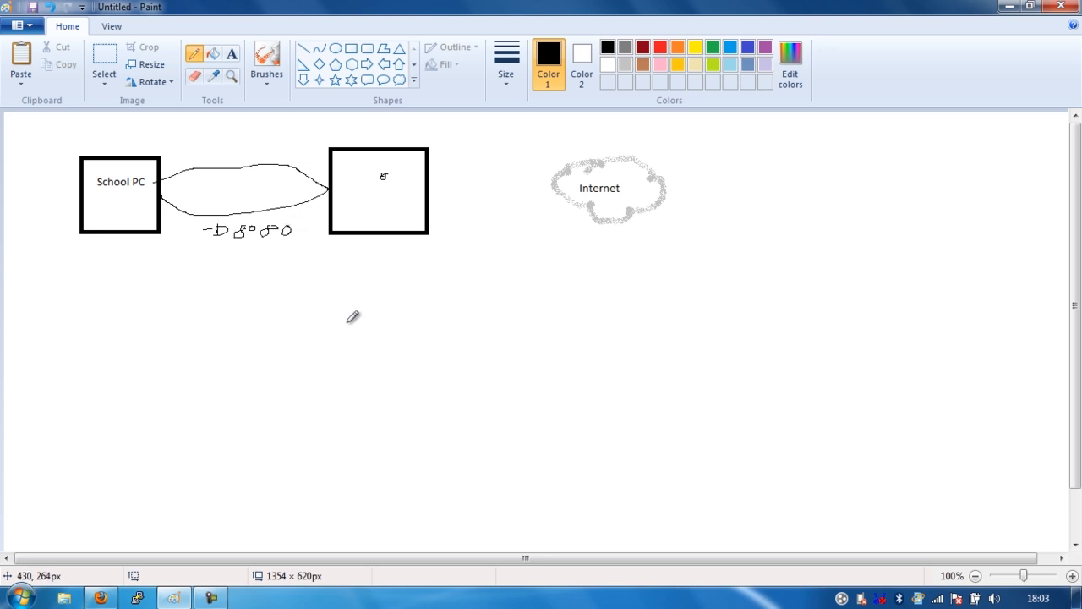
{"action": "mouse_move", "coordinate": [227, 264]}
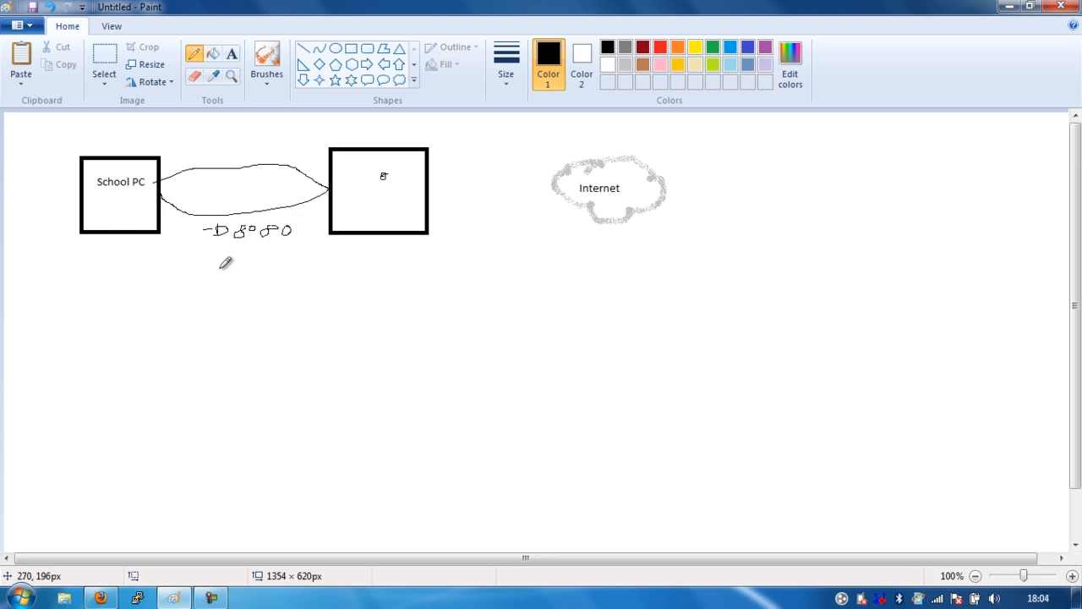
{"action": "mouse_move", "coordinate": [230, 264]}
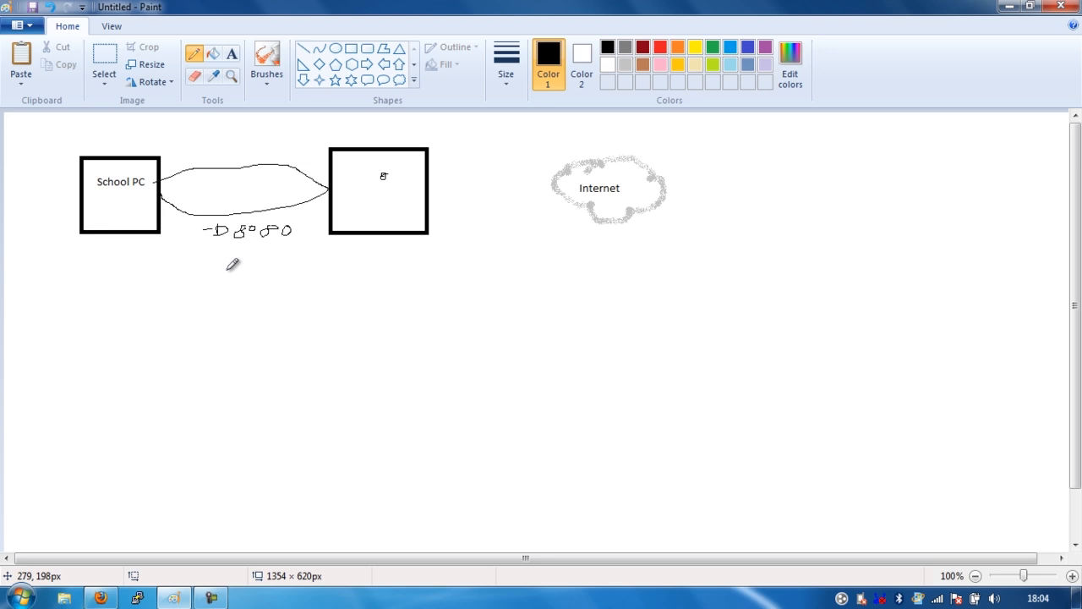
{"action": "mouse_move", "coordinate": [129, 181]}
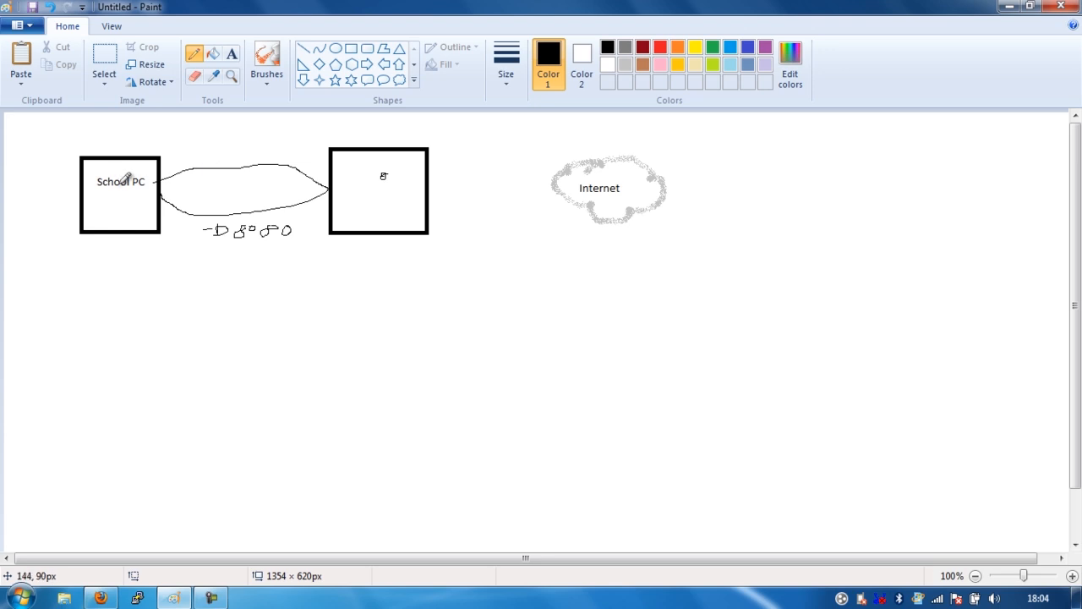
{"action": "mouse_move", "coordinate": [242, 186]}
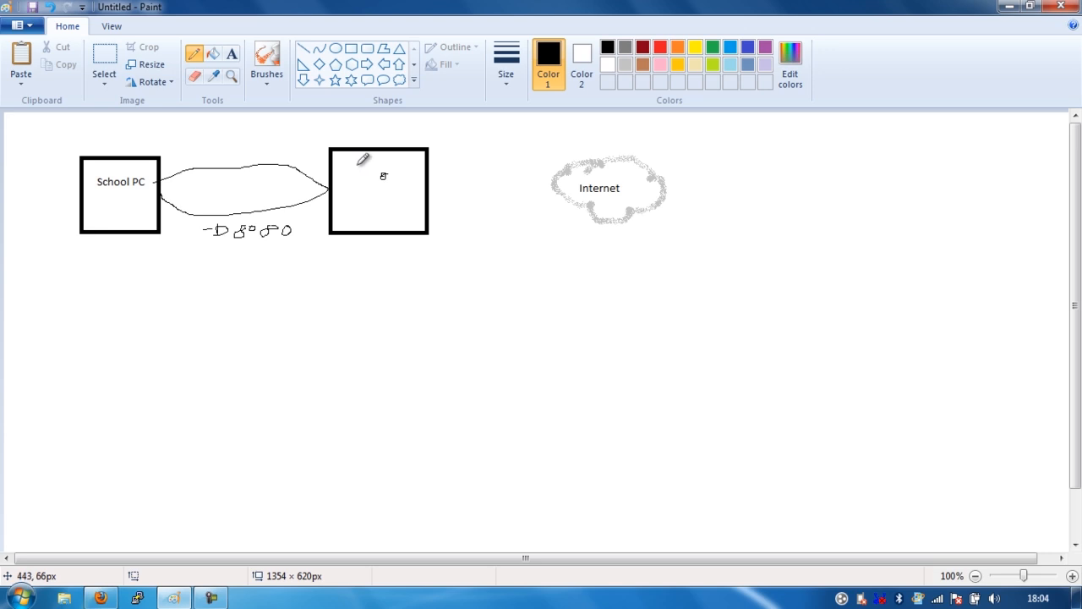
{"action": "mouse_move", "coordinate": [441, 173]}
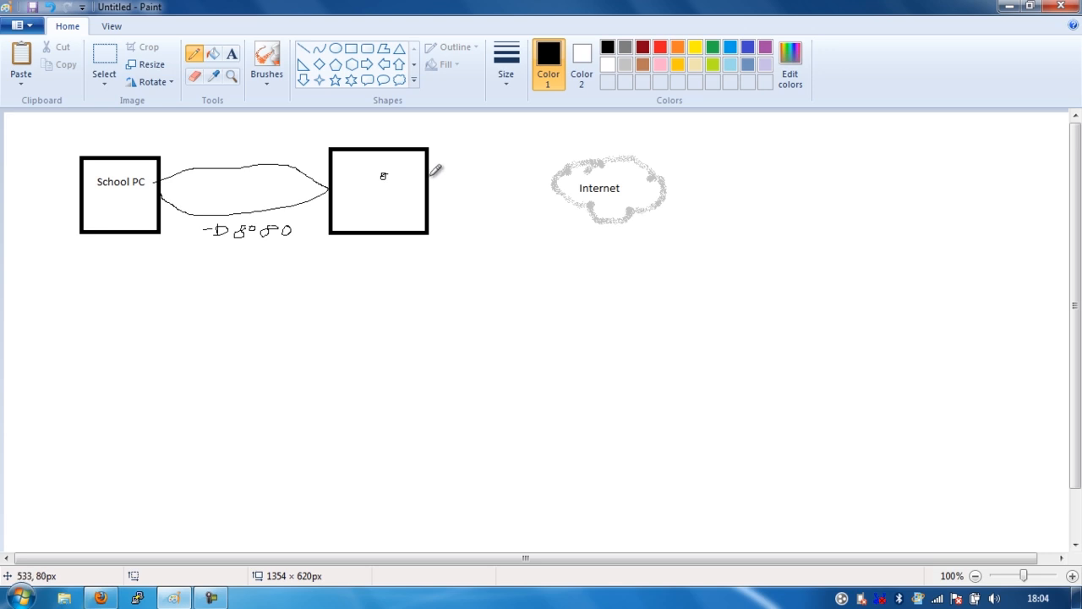
Draw a freehand pencil line from inside the server box to the Internet cloud's left edge
{"action": "left_click_drag", "start_coordinate": [386, 194], "coordinate": [575, 159]}
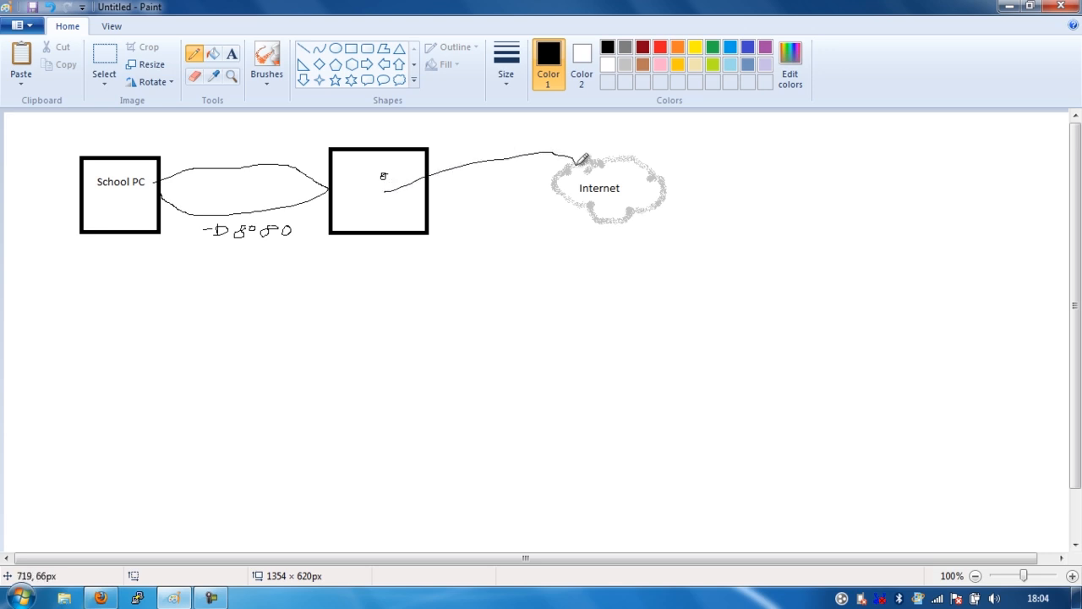
{"action": "mouse_move", "coordinate": [579, 160]}
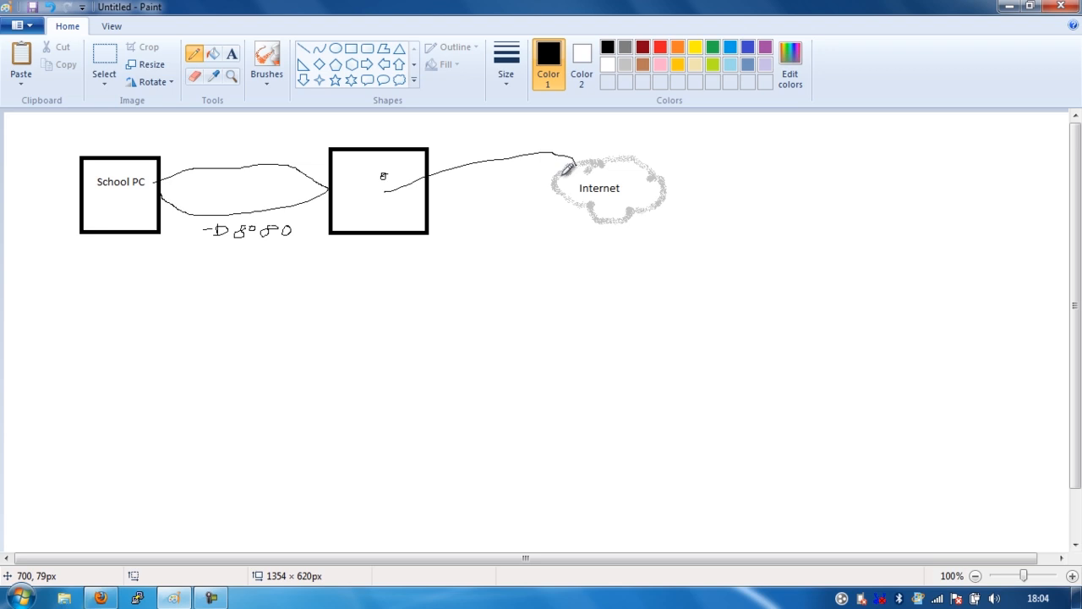
{"action": "mouse_move", "coordinate": [650, 230]}
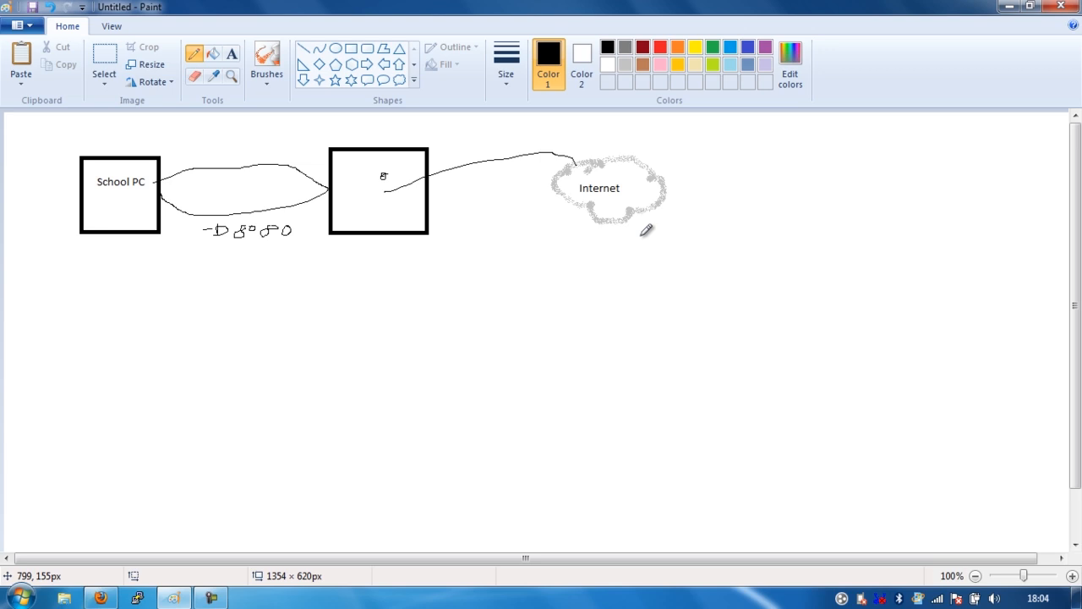